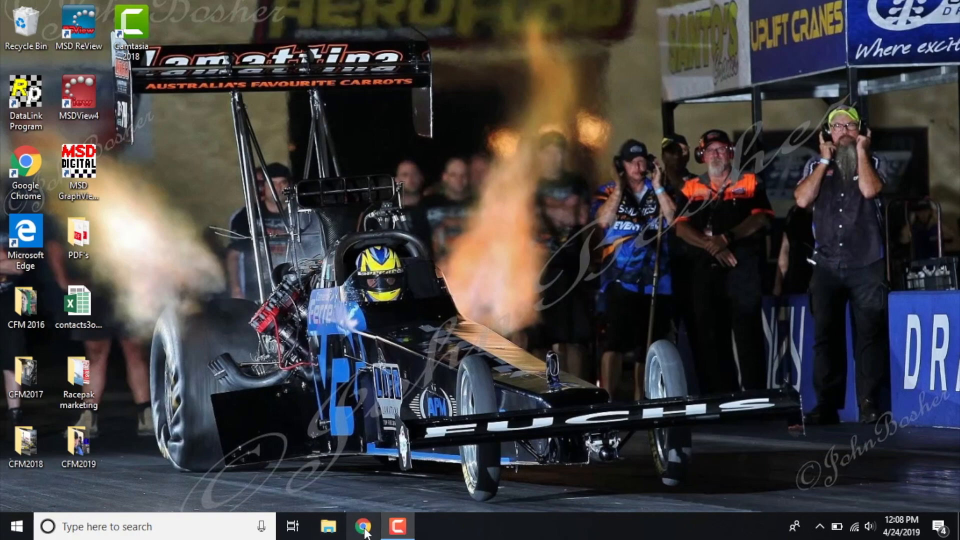
click(364, 527)
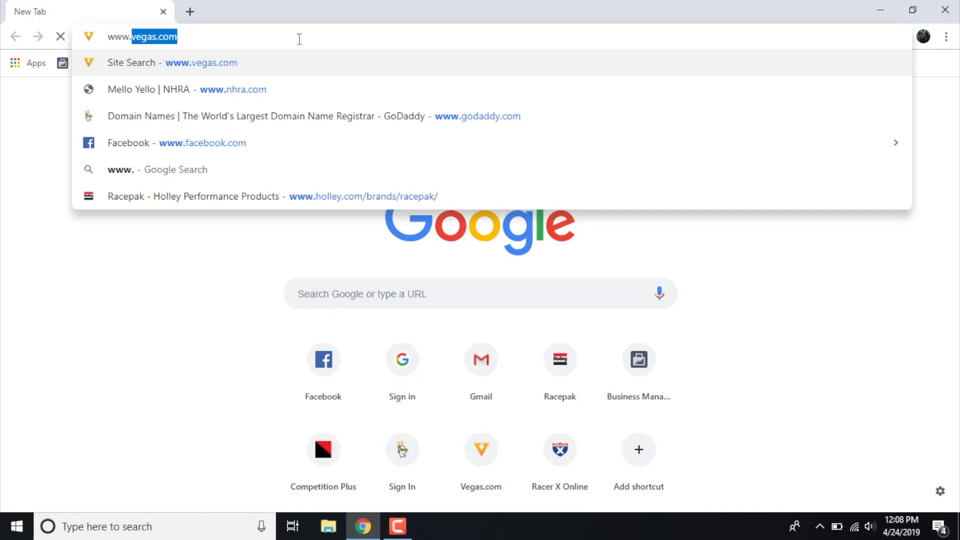
text(www.racepak.com)
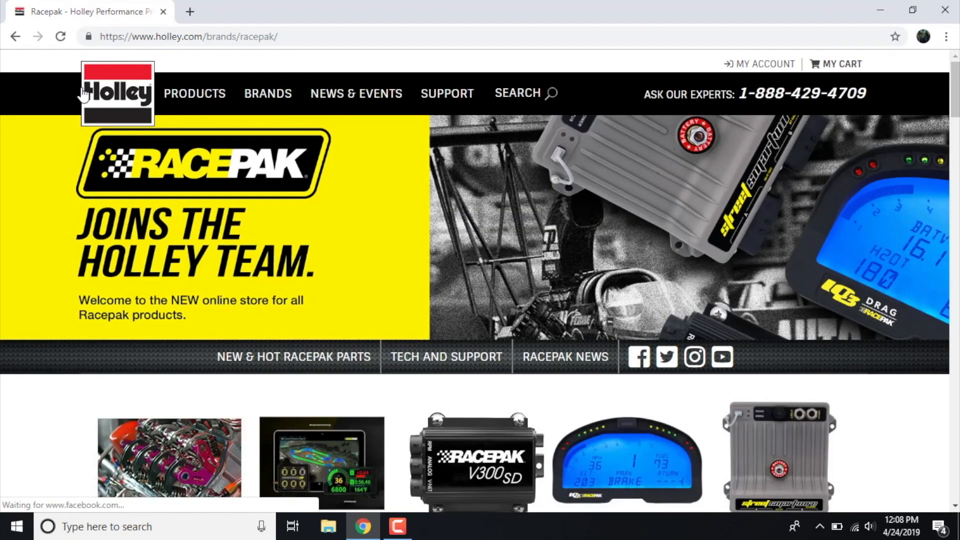
mouse_move(214, 273)
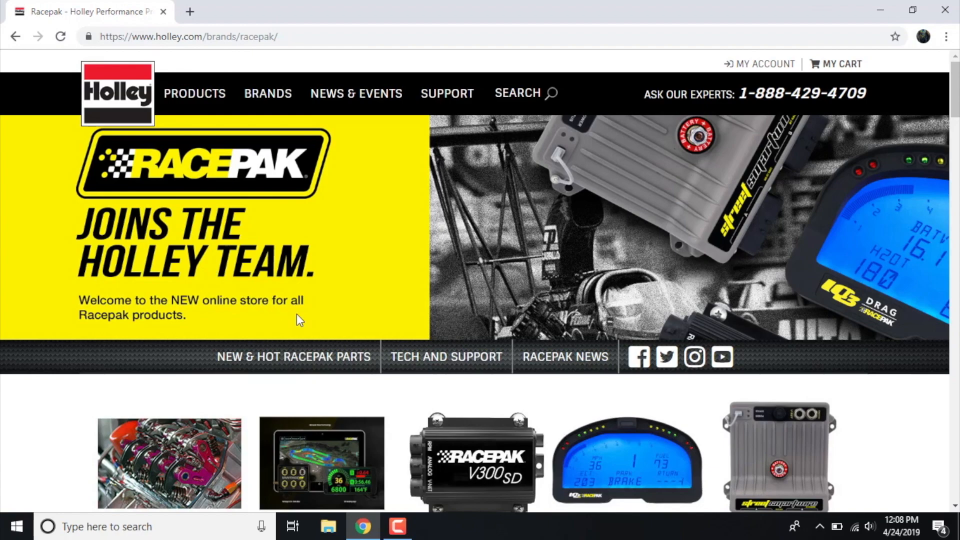
mouse_move(539, 296)
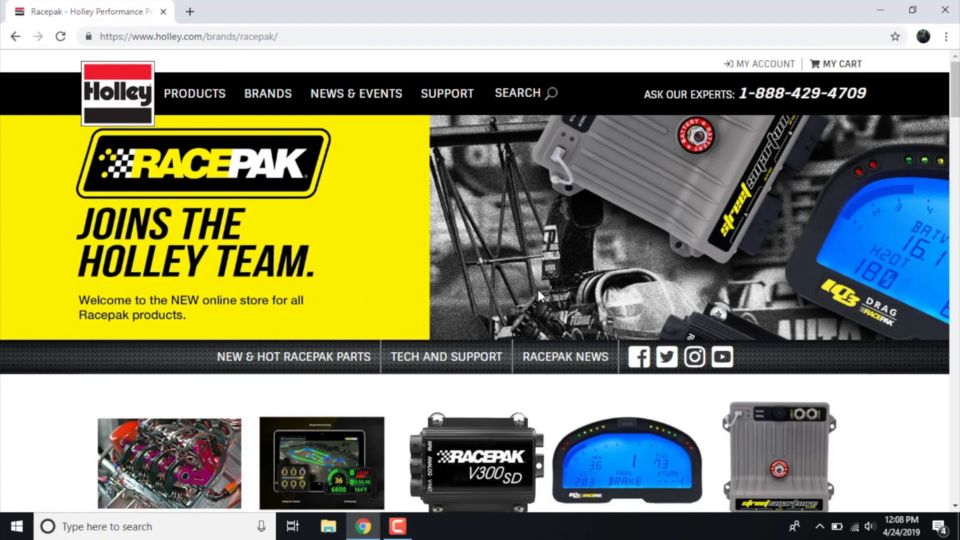
mouse_move(626, 309)
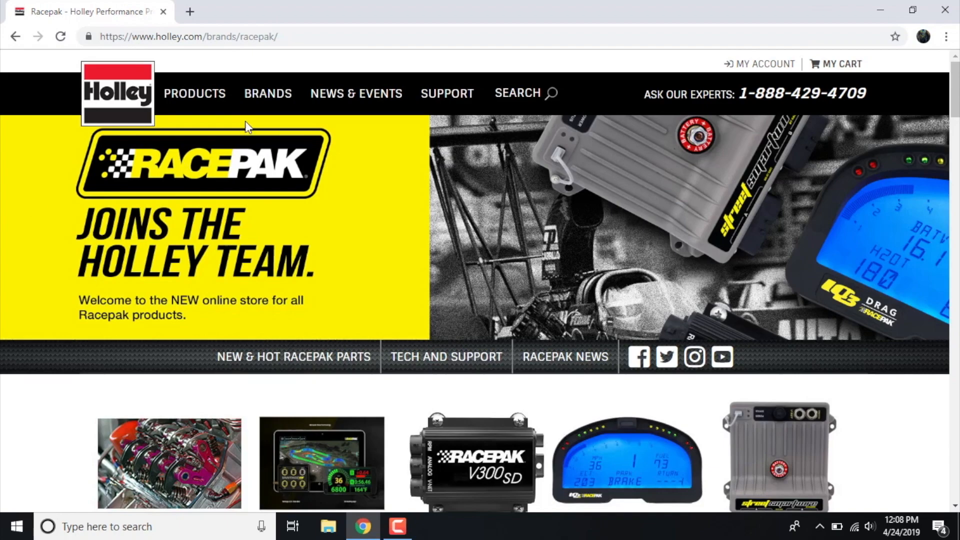
mouse_move(409, 259)
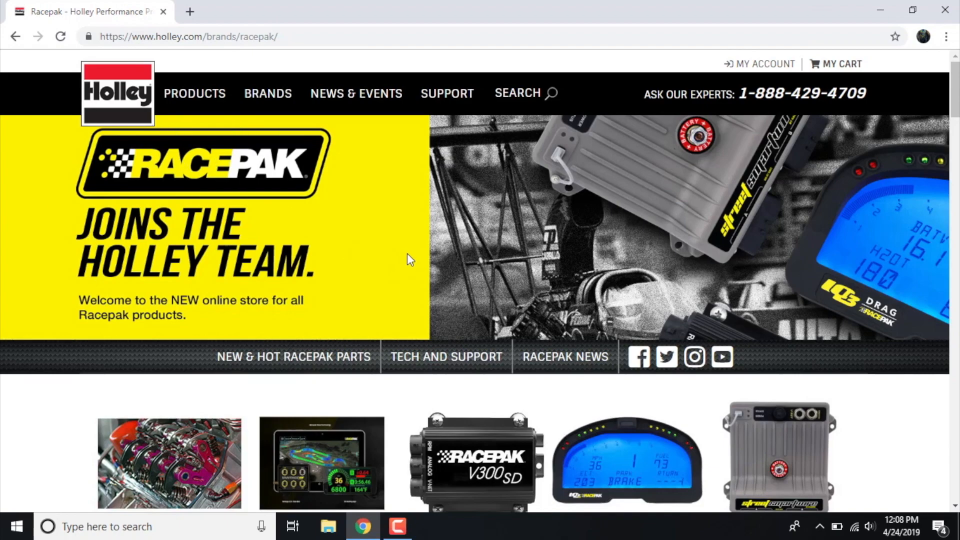
mouse_move(547, 280)
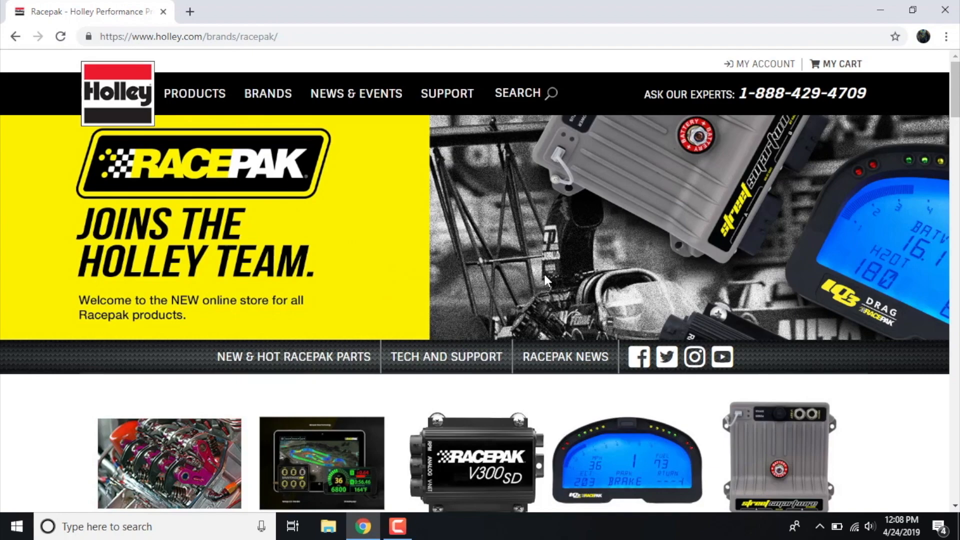
scroll(down, 3)
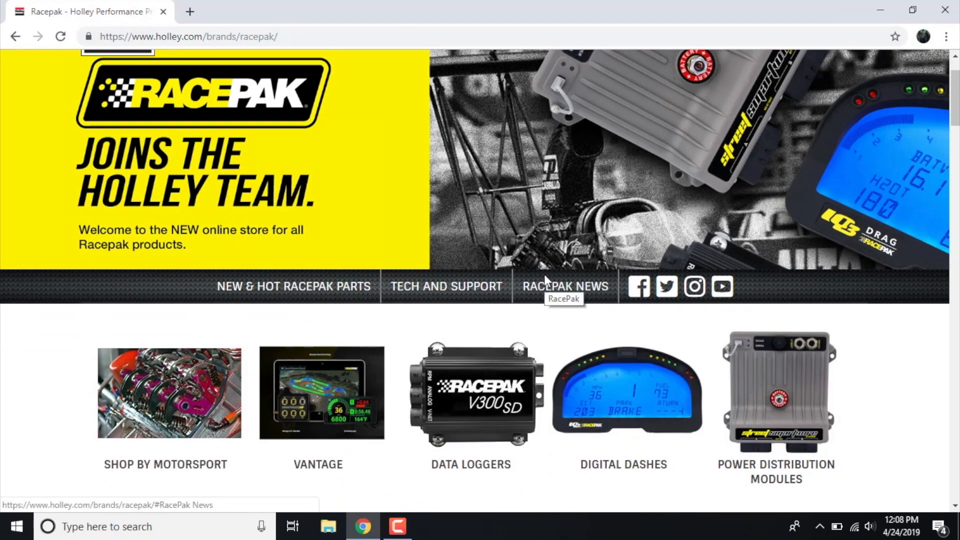
scroll(down, 3)
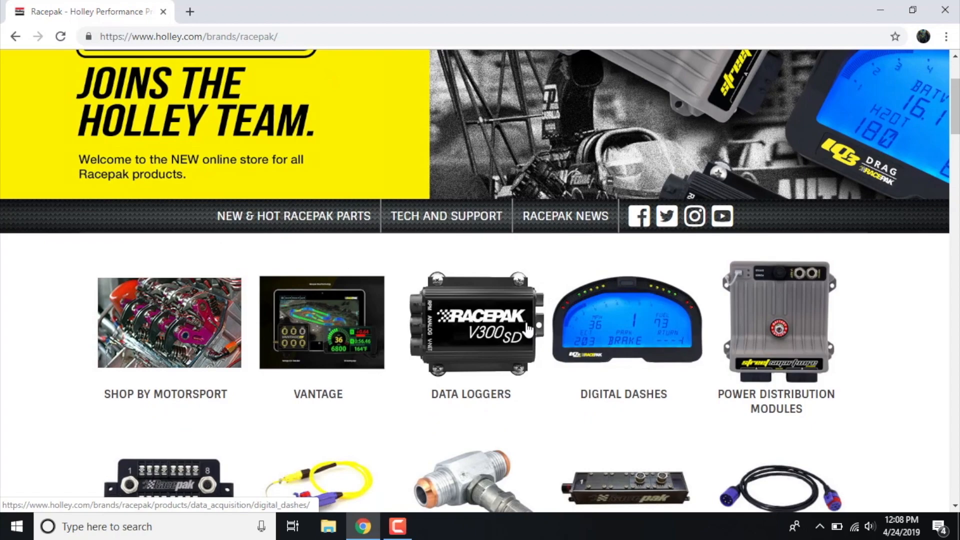
mouse_move(421, 231)
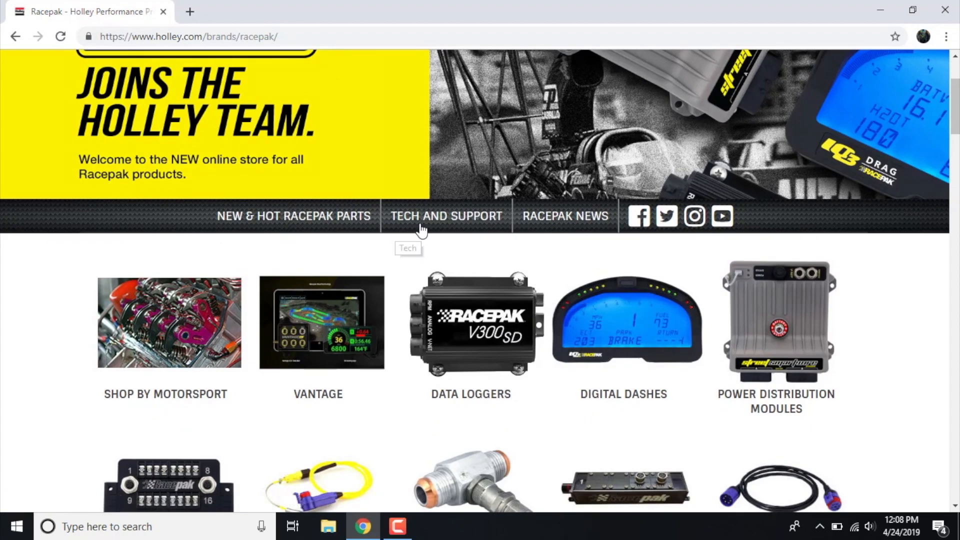
mouse_move(481, 233)
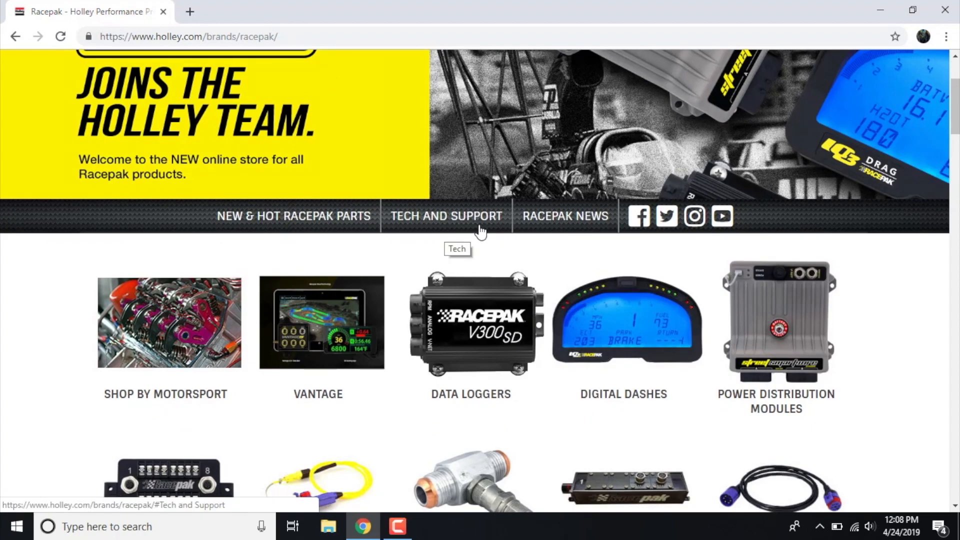
Jump to Racepak's Tech and Support section with documents, downloads, phone support and videos.
click(446, 216)
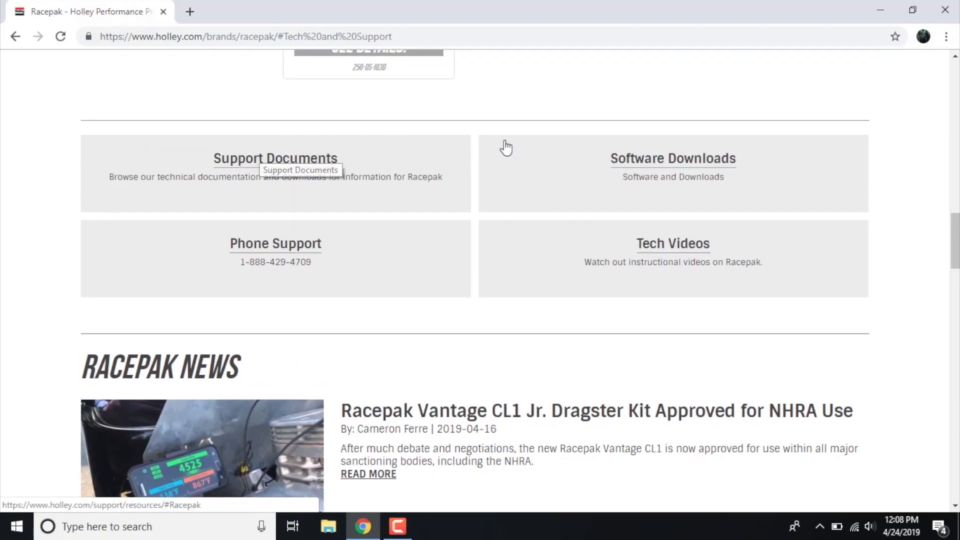
mouse_move(697, 213)
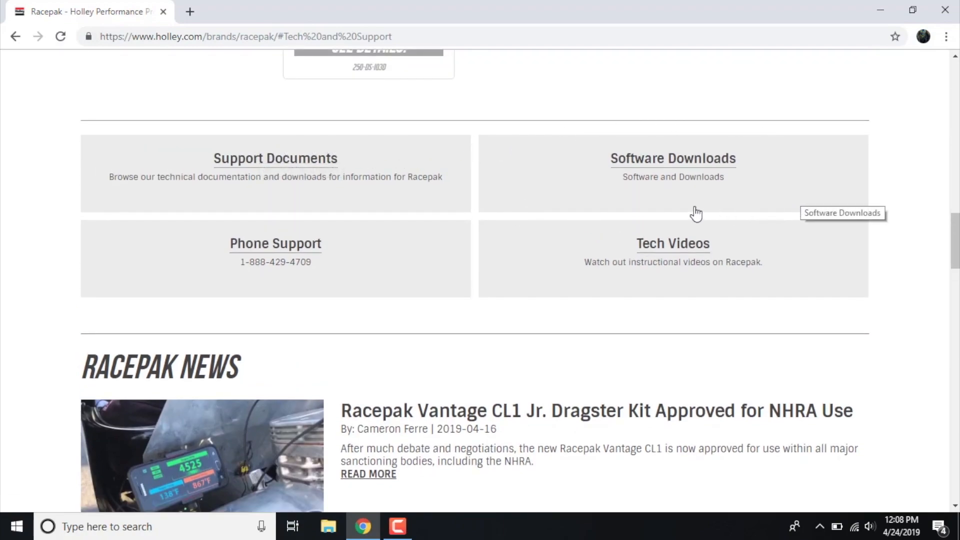
mouse_move(329, 178)
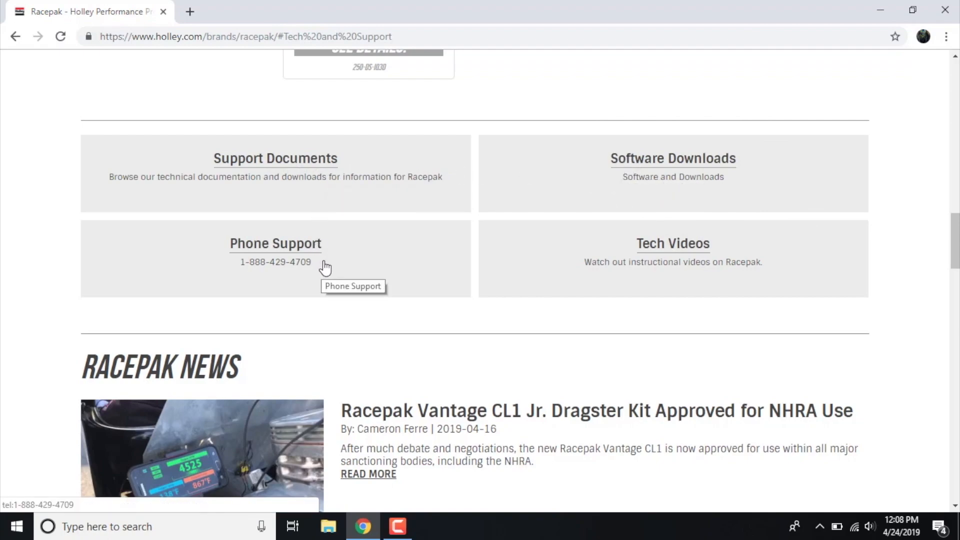
mouse_move(683, 272)
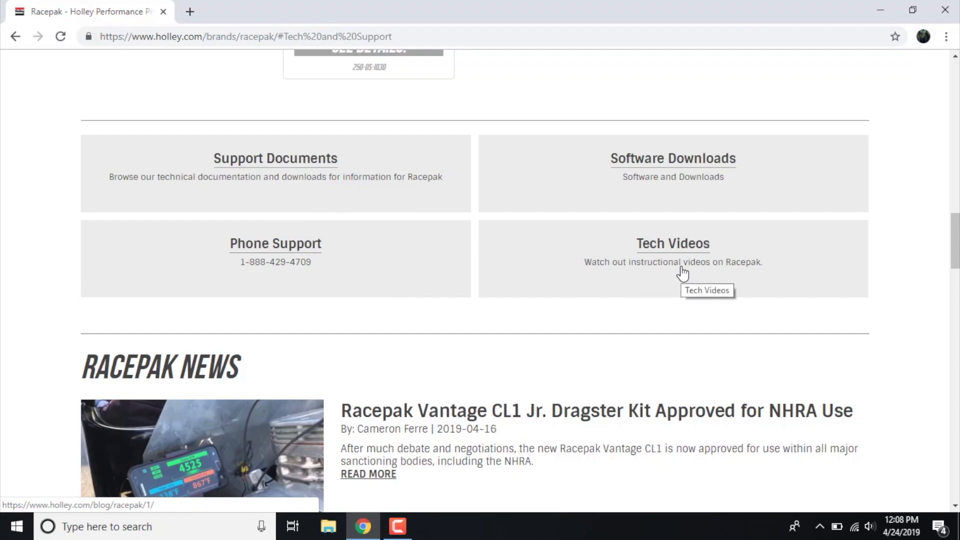
mouse_move(691, 165)
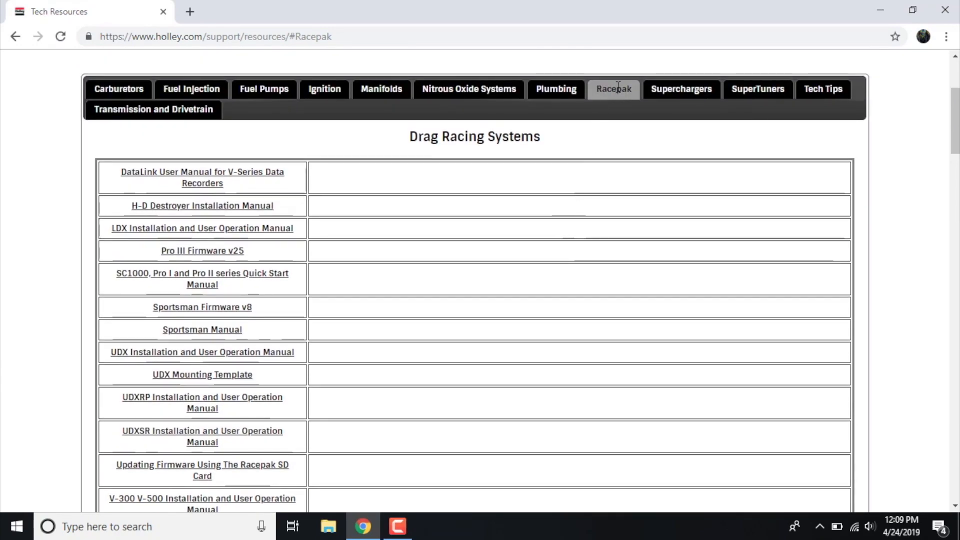
Scroll to the Racepak Datalink II entry and download the DataLink II v4.8.12 software zip.
scroll(down, 3)
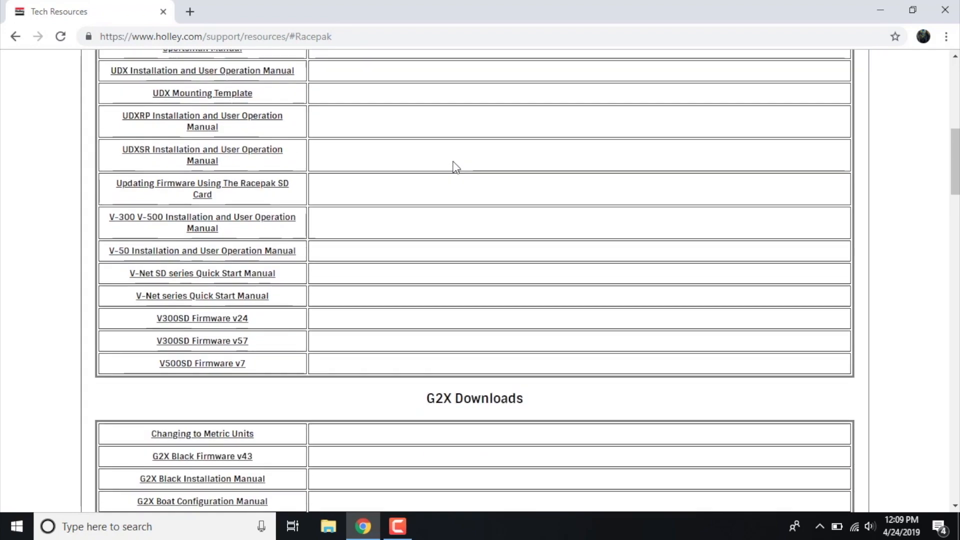
scroll(down, 3)
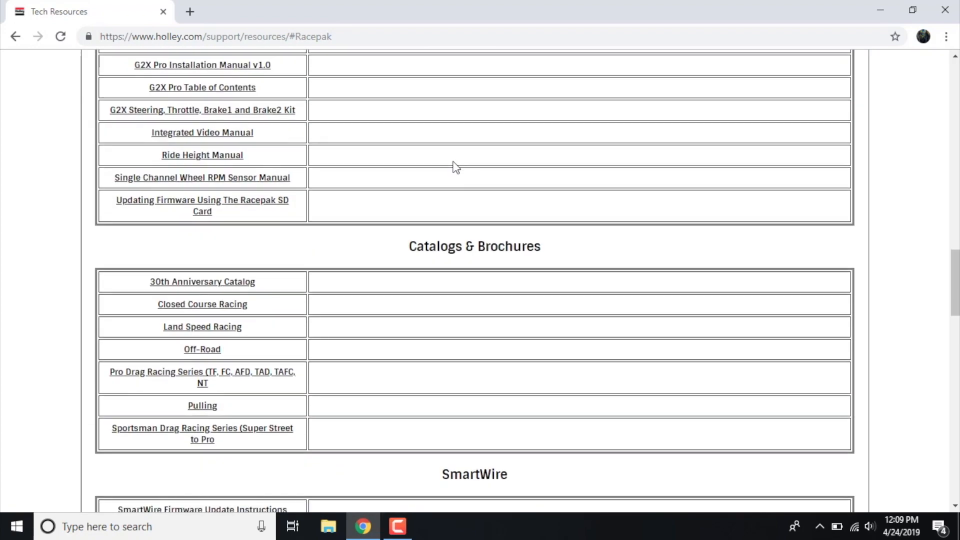
scroll(down, 3)
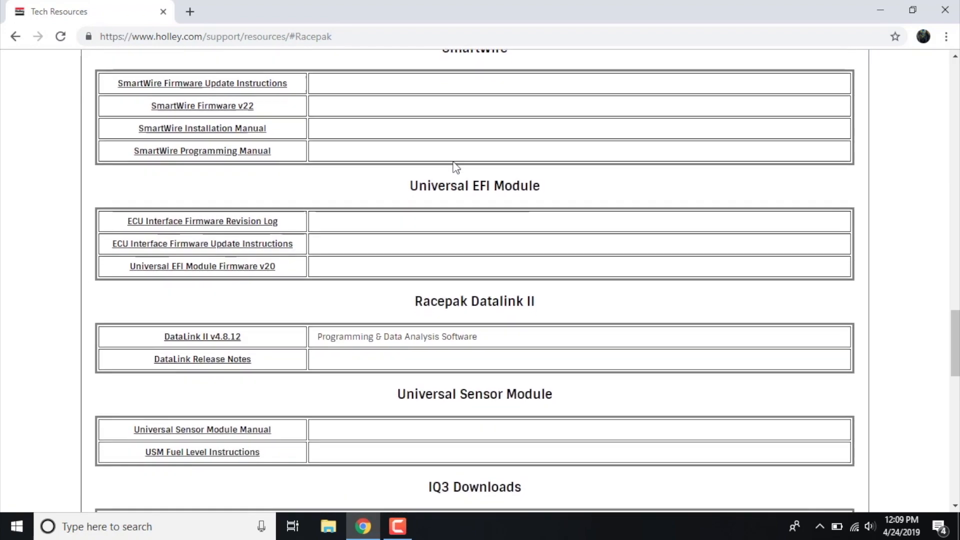
scroll(down, 3)
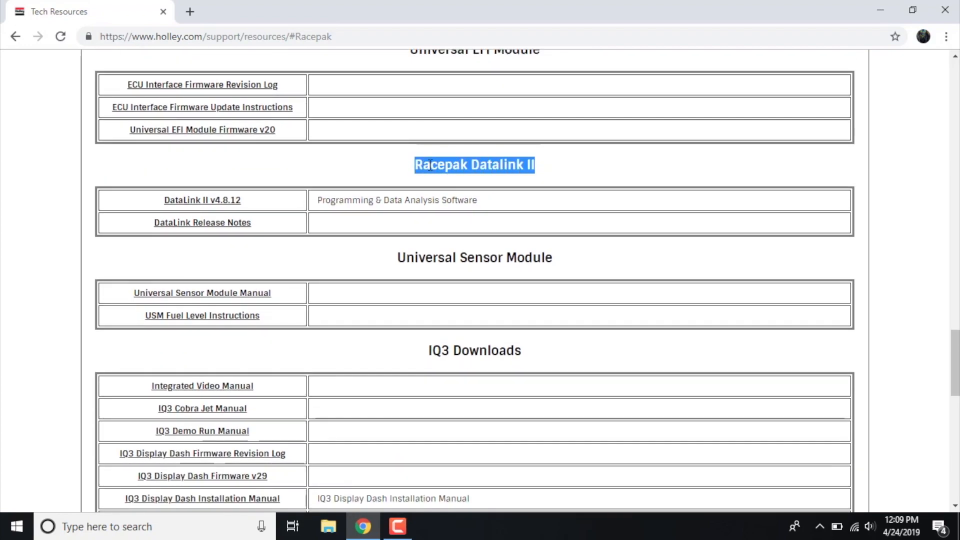
click(291, 176)
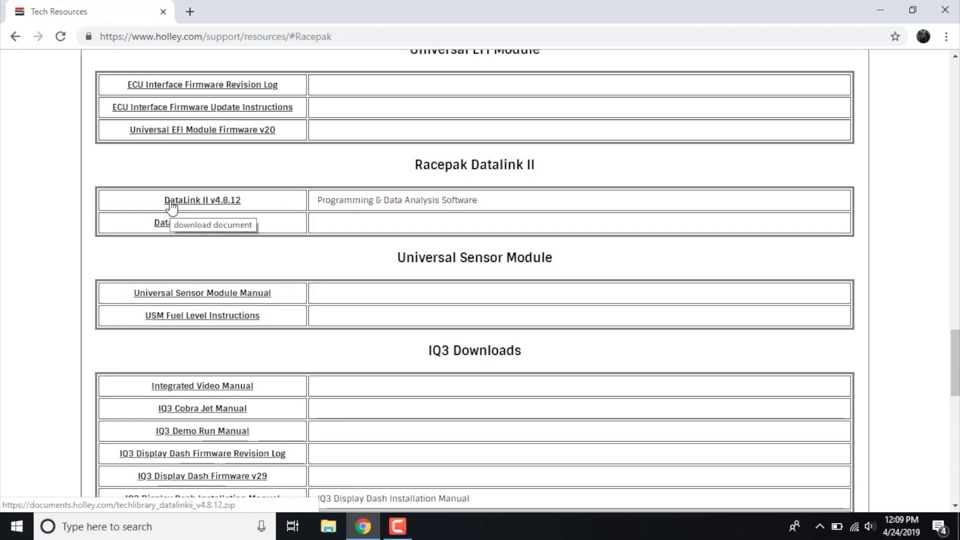
mouse_move(182, 205)
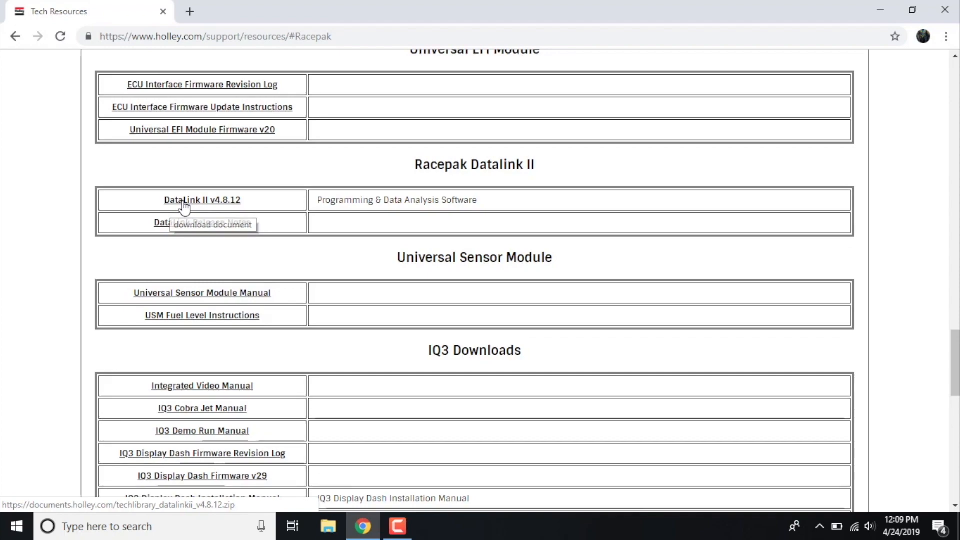
click(202, 200)
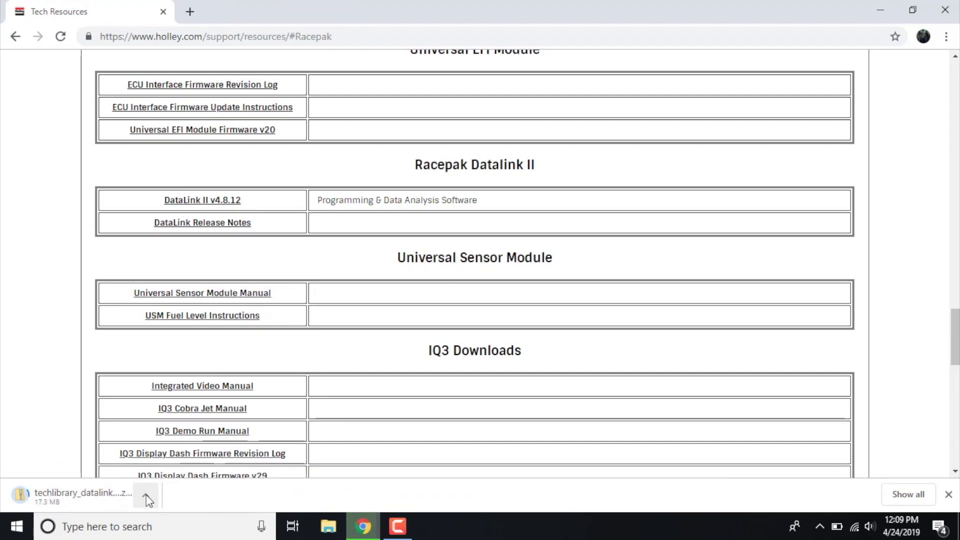
Show the download in its Downloads folder and delete the leftover partial download file.
click(146, 494)
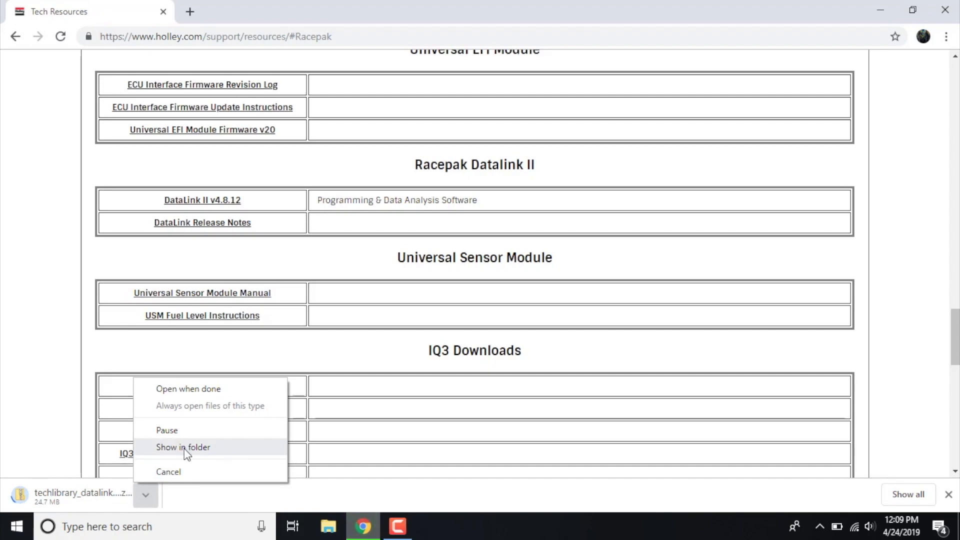
click(182, 447)
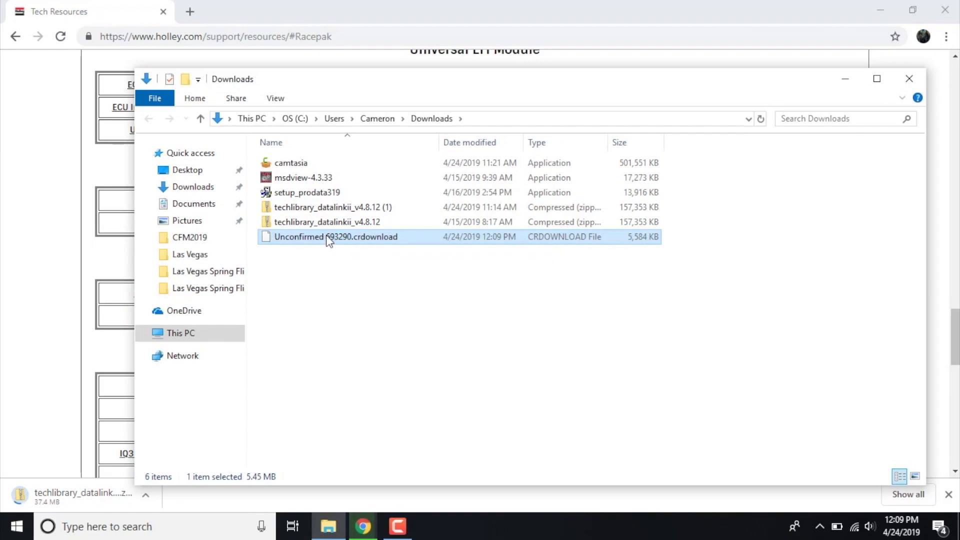
right_click(335, 237)
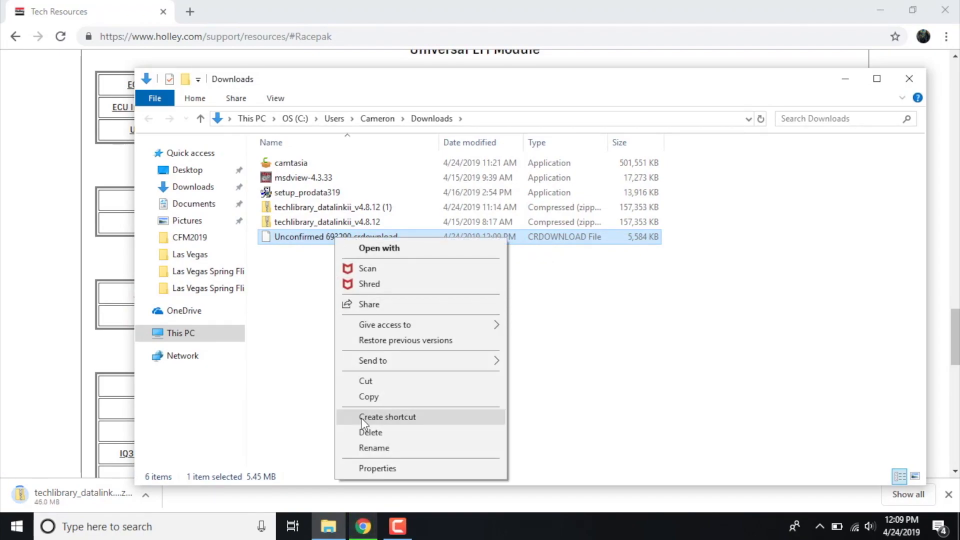
click(371, 432)
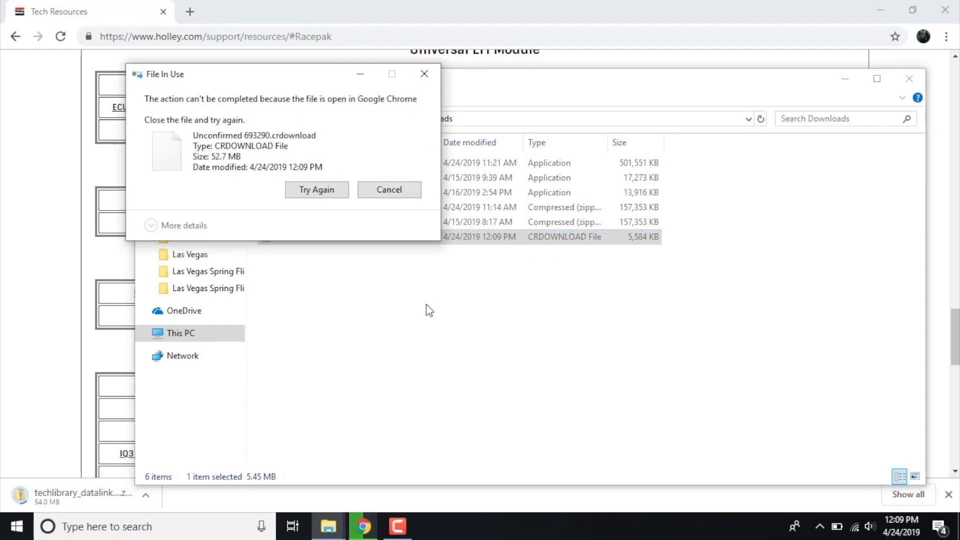
click(389, 189)
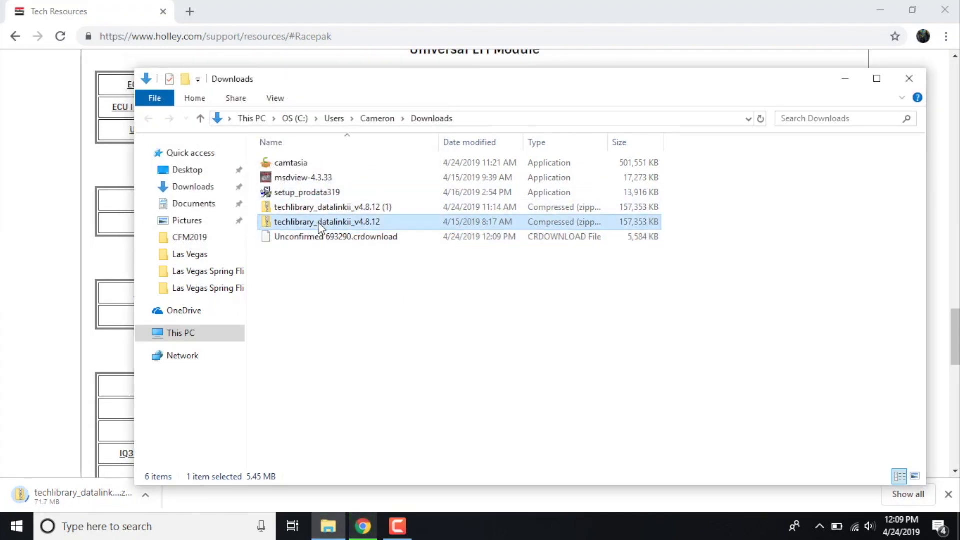
Open the techlibrary_datalinkii_v4.8.12 zip and launch the DataLinkII_v4.8.12 installer inside it.
double_click(327, 222)
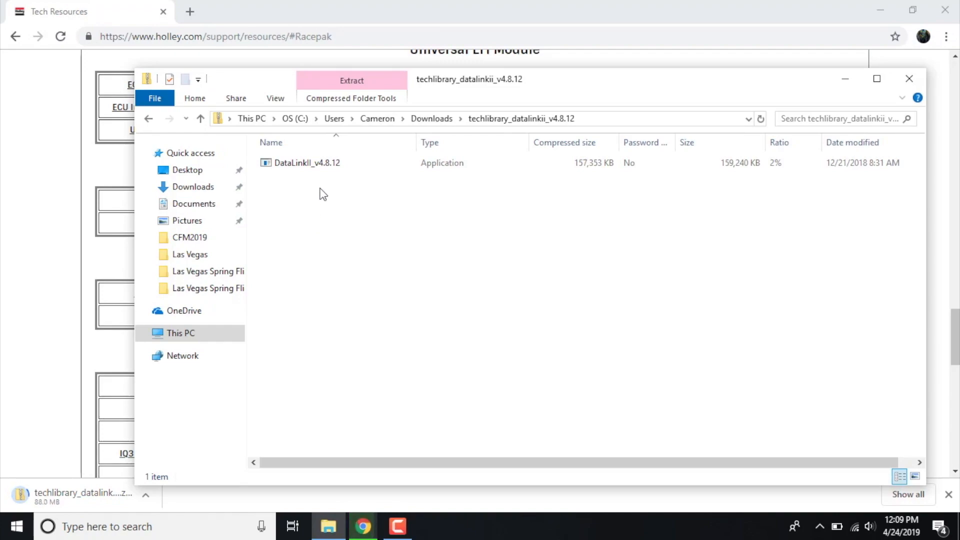
click(306, 162)
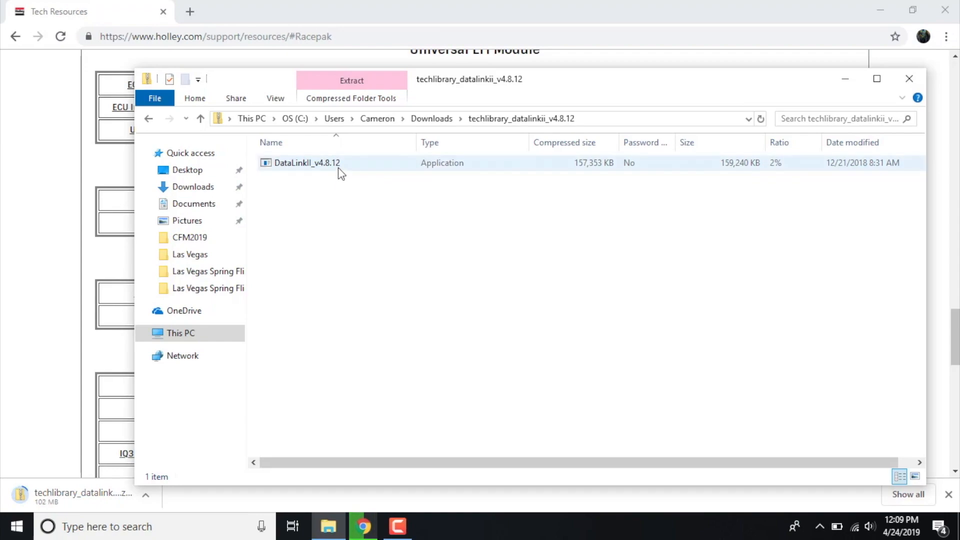
click(306, 162)
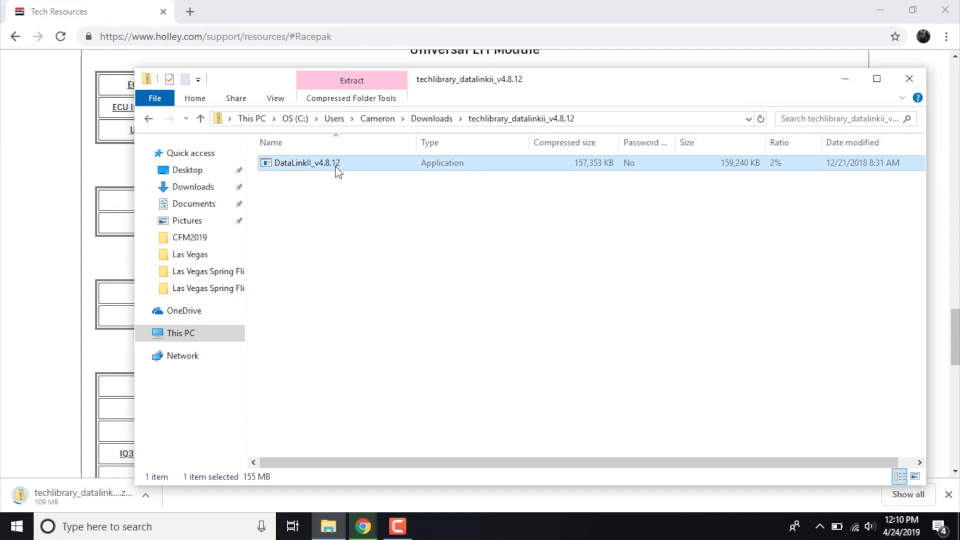
double_click(306, 163)
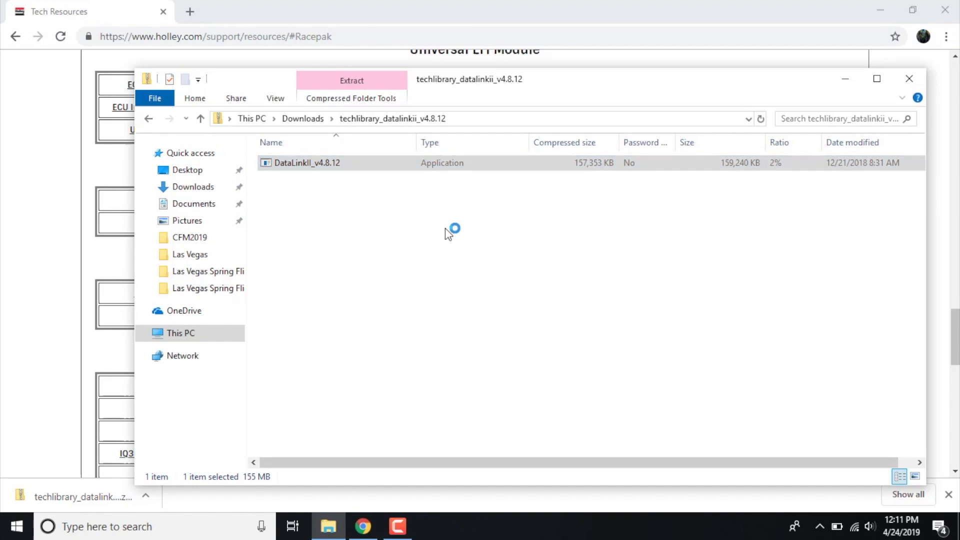
double_click(306, 162)
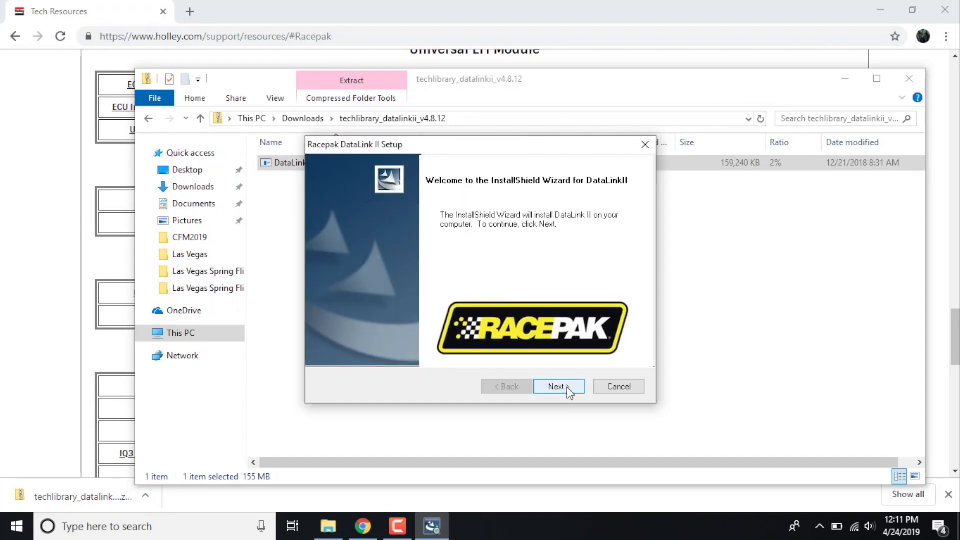
Pass the welcome page, accept the license agreement and keep the default destination folder.
click(555, 386)
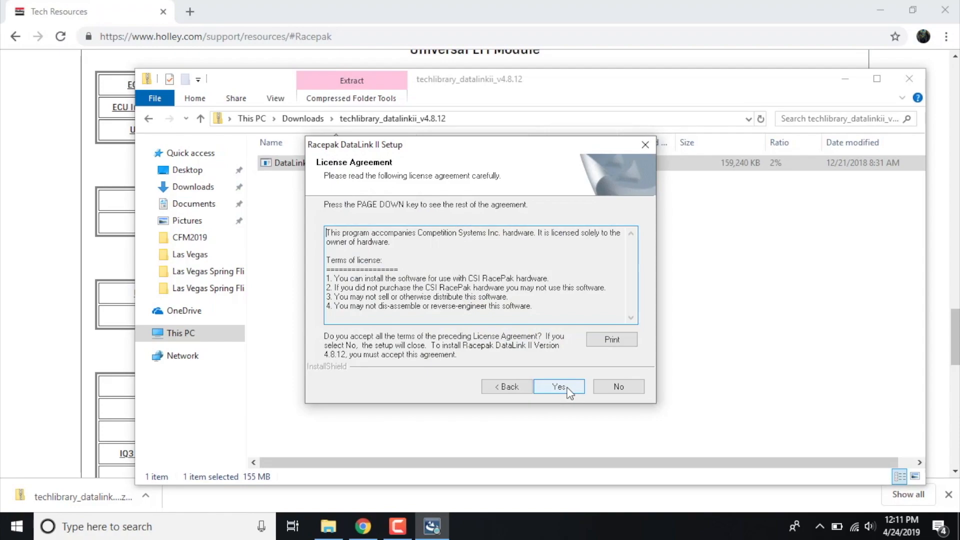
click(558, 386)
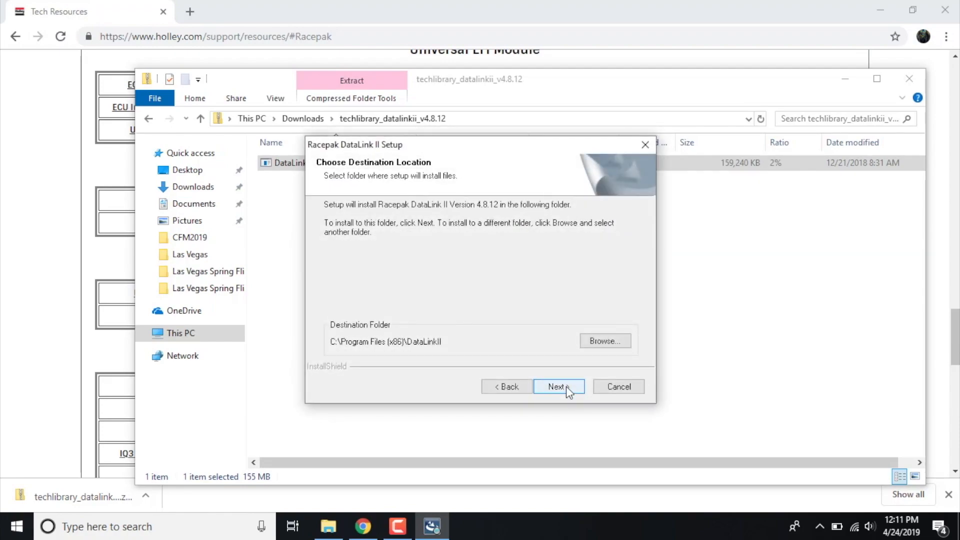
click(558, 386)
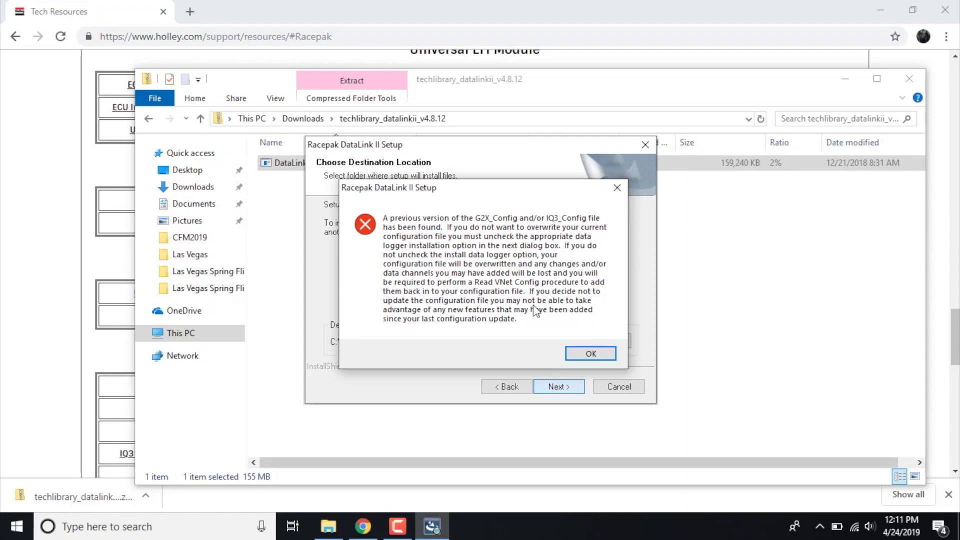
mouse_move(508, 306)
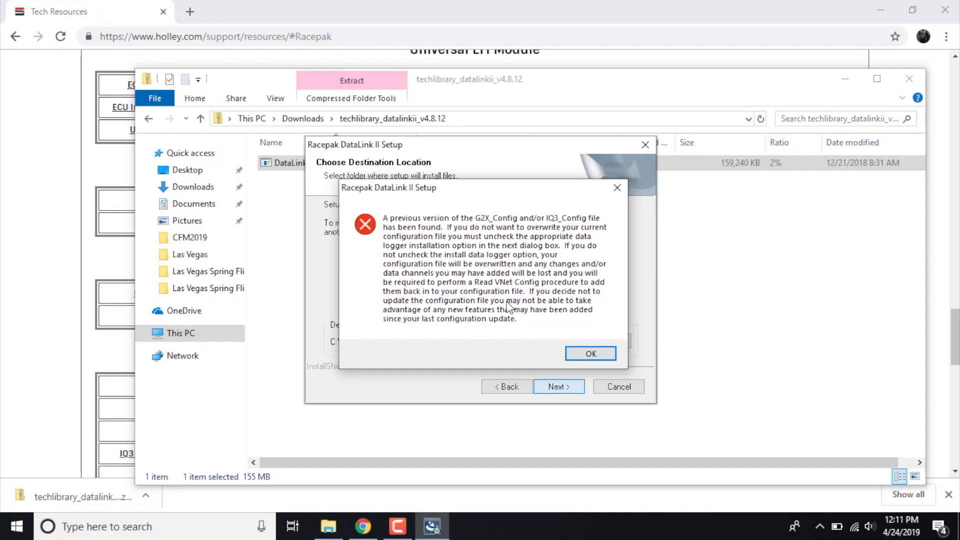
mouse_move(401, 236)
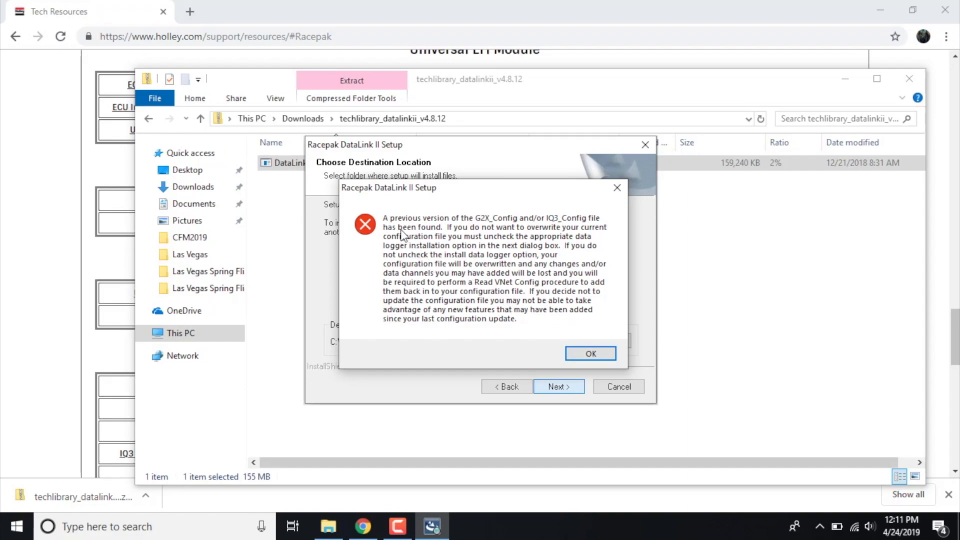
mouse_move(482, 231)
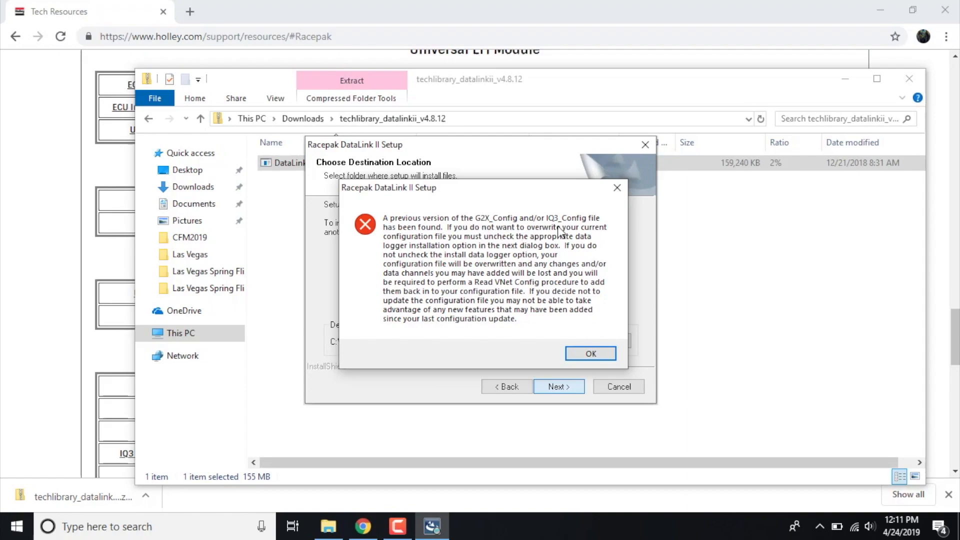
mouse_move(493, 257)
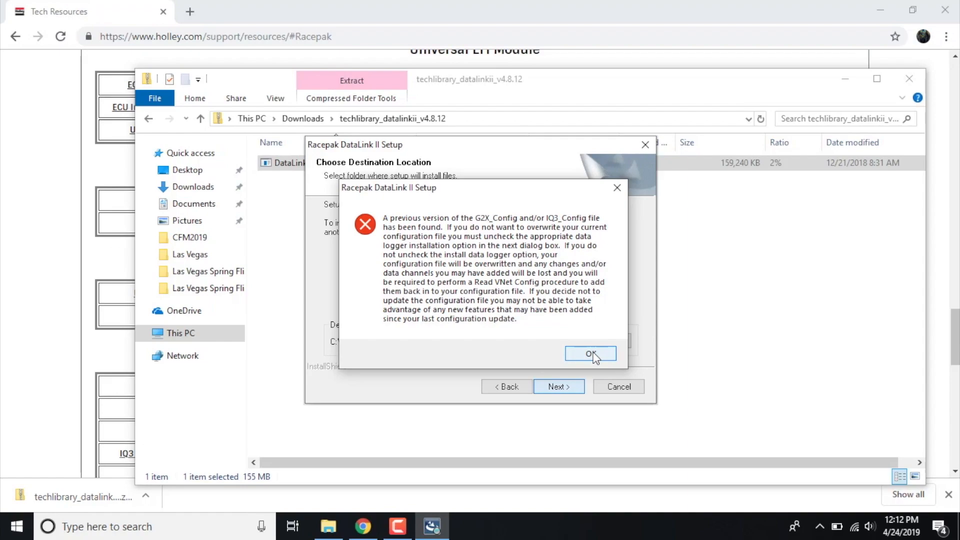
Acknowledge the existing G2X_Config/IQ3_Config warning to reach the data logger product list.
click(590, 354)
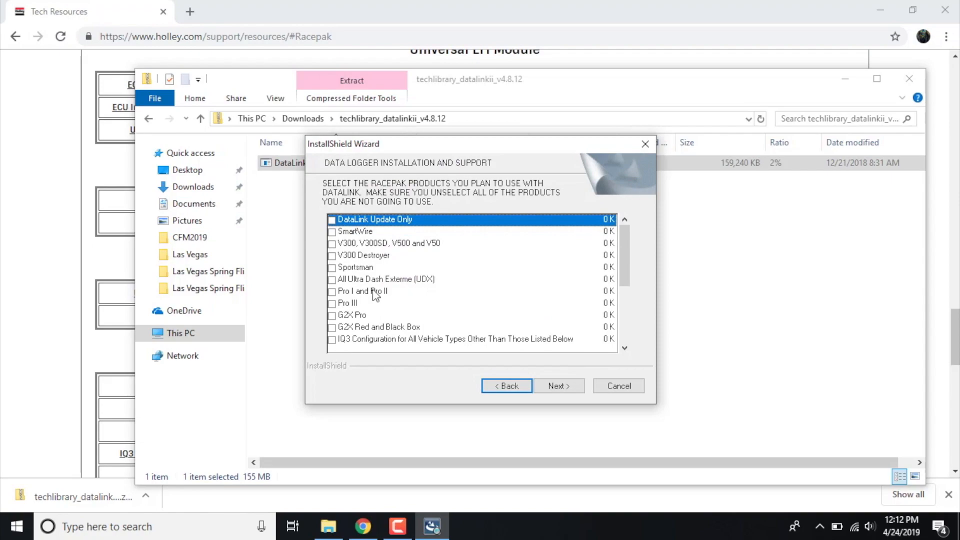
mouse_move(403, 282)
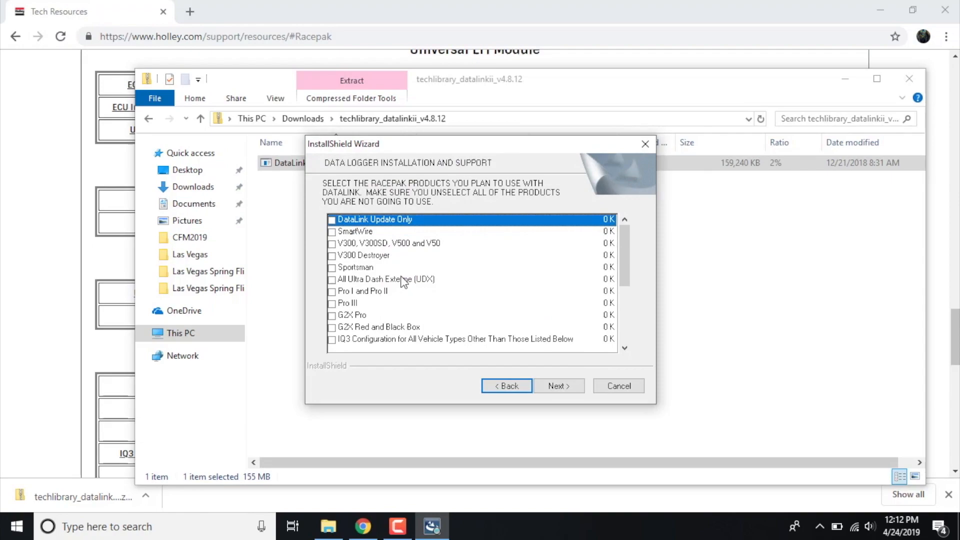
mouse_move(419, 271)
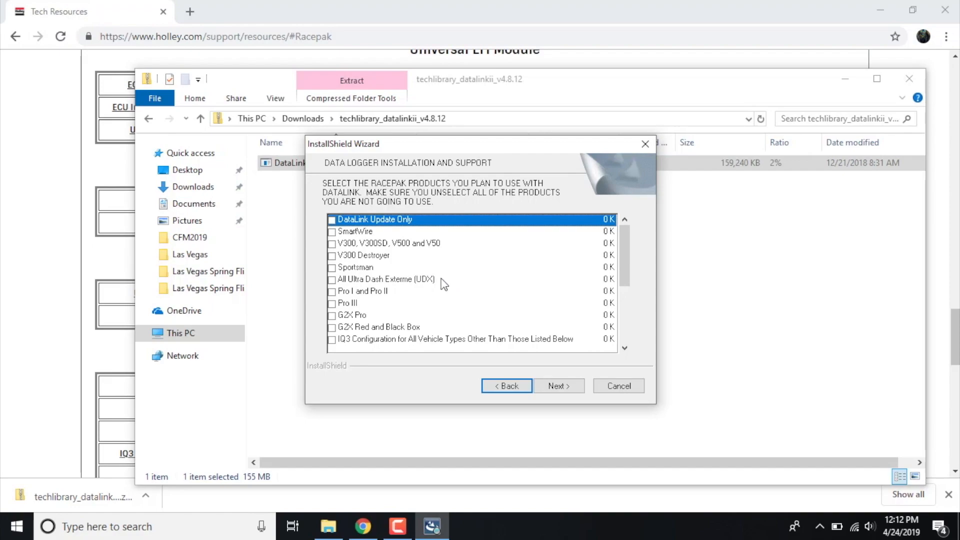
mouse_move(338, 277)
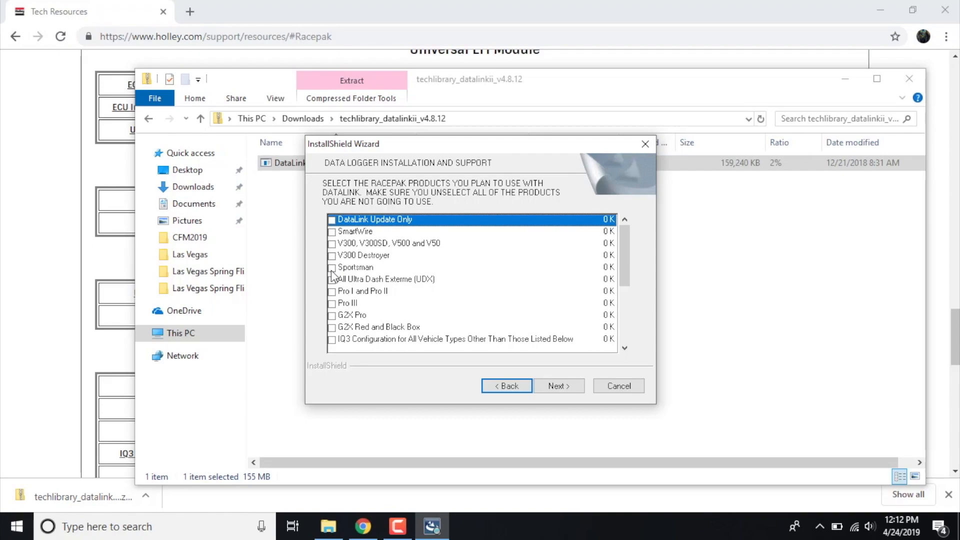
Continue with DataLink Update Only as the sole product, reaching the Select Program Folder page.
click(355, 267)
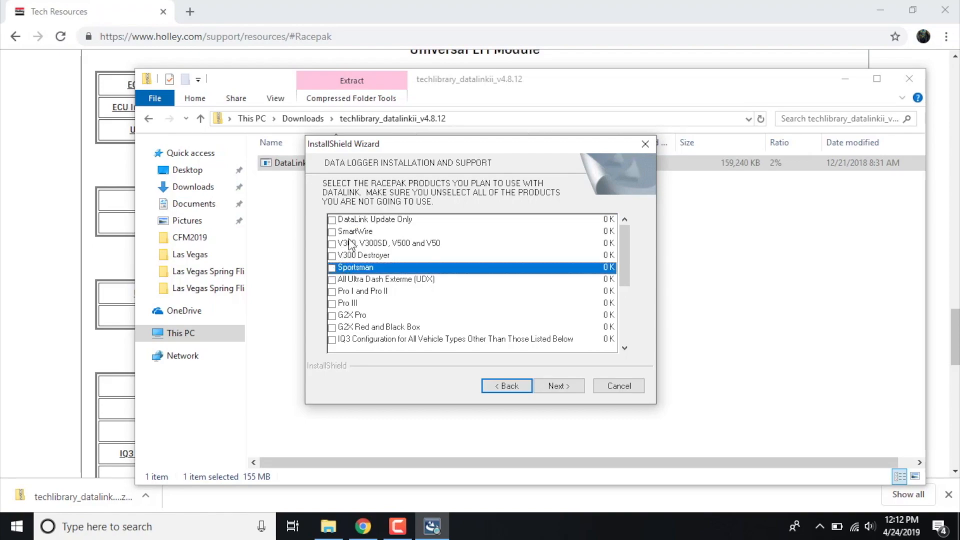
mouse_move(358, 239)
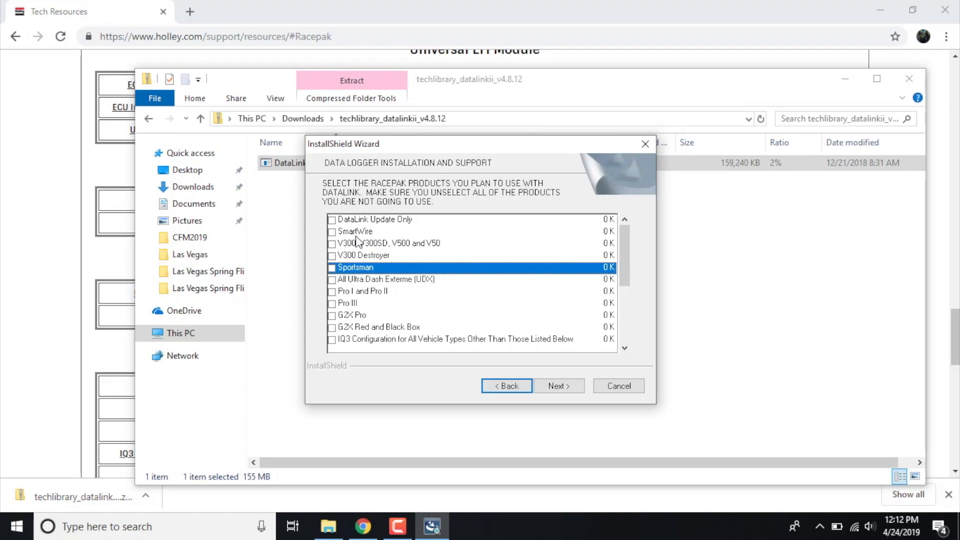
mouse_move(361, 238)
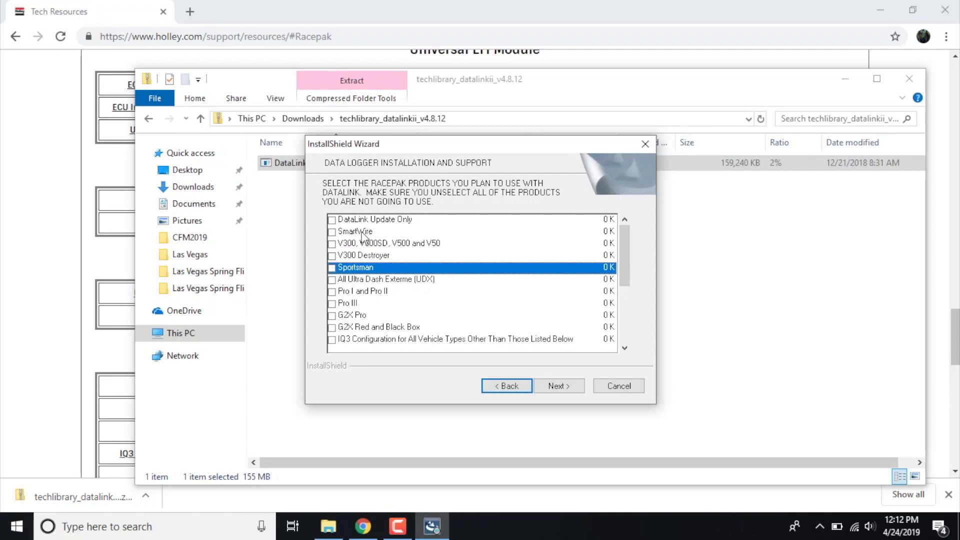
mouse_move(337, 224)
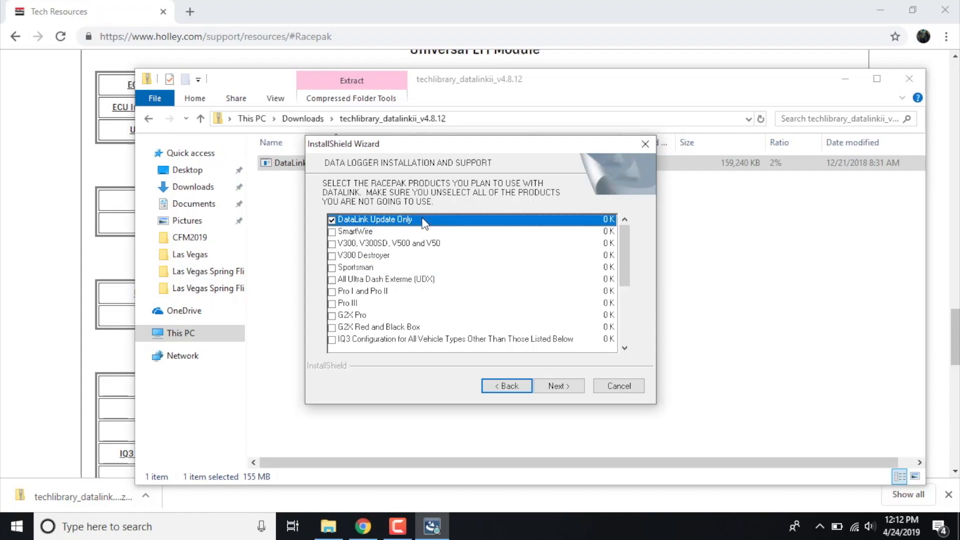
mouse_move(388, 228)
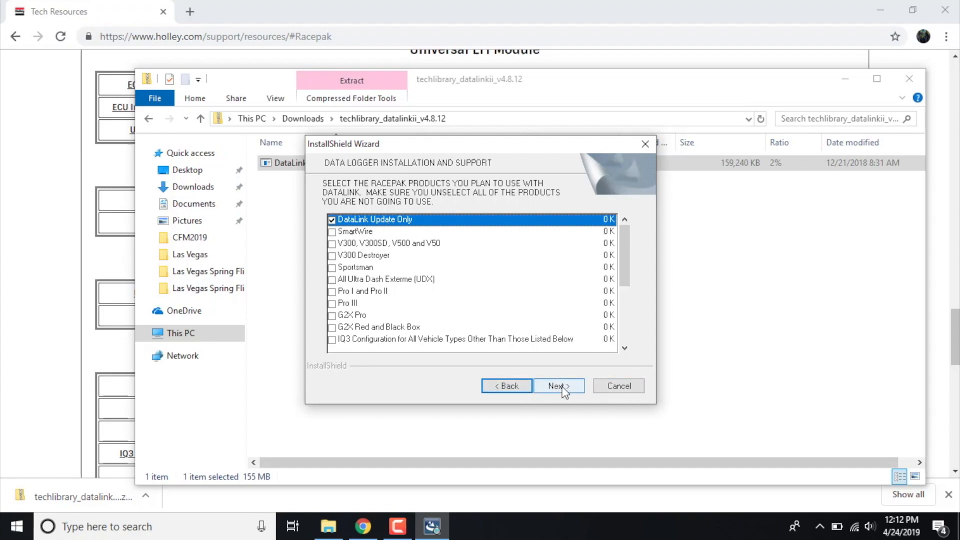
click(558, 386)
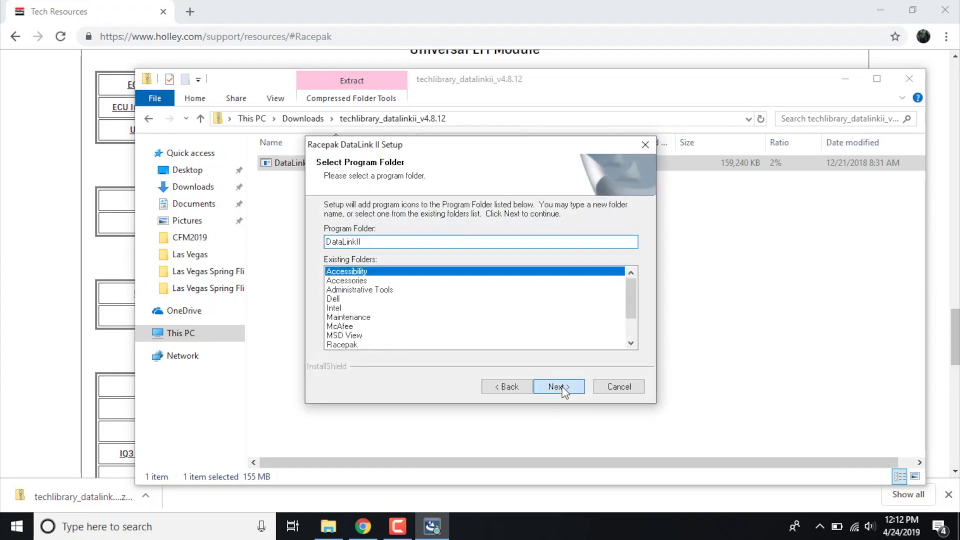
Keep the DataLinkII program folder and install until the Device Driver Installation Wizard appears.
click(558, 386)
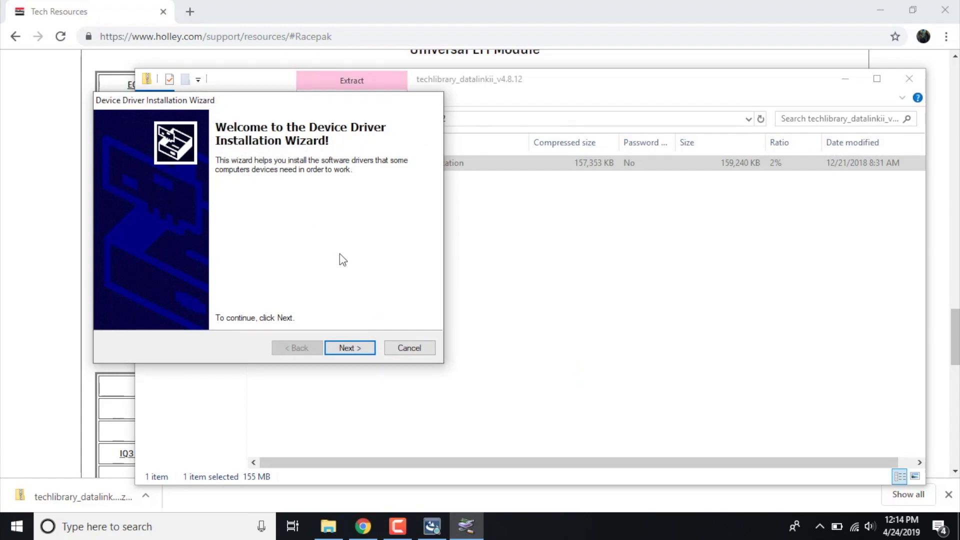
mouse_move(348, 280)
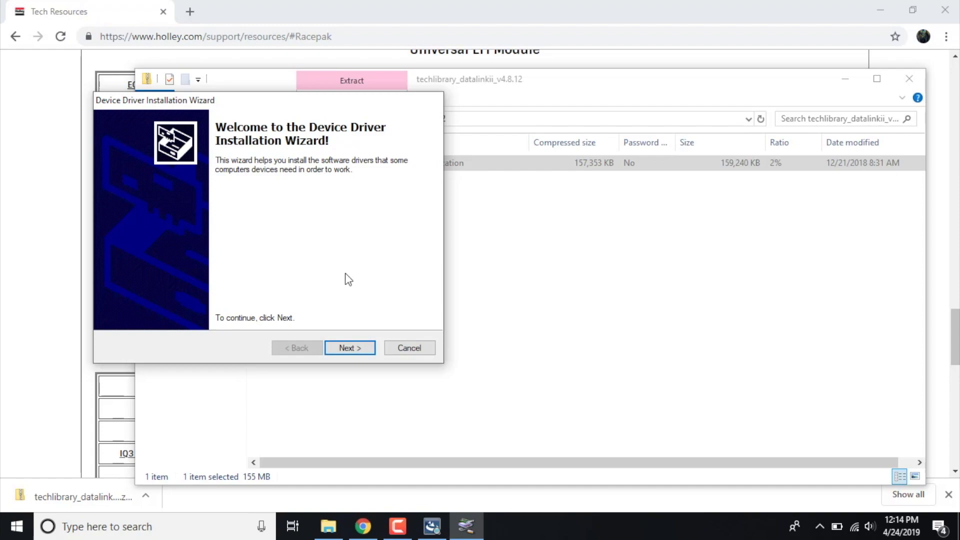
Install the STMicroelectronics USB drivers, then finish both the driver wizard and the InstallShield wizard.
click(350, 348)
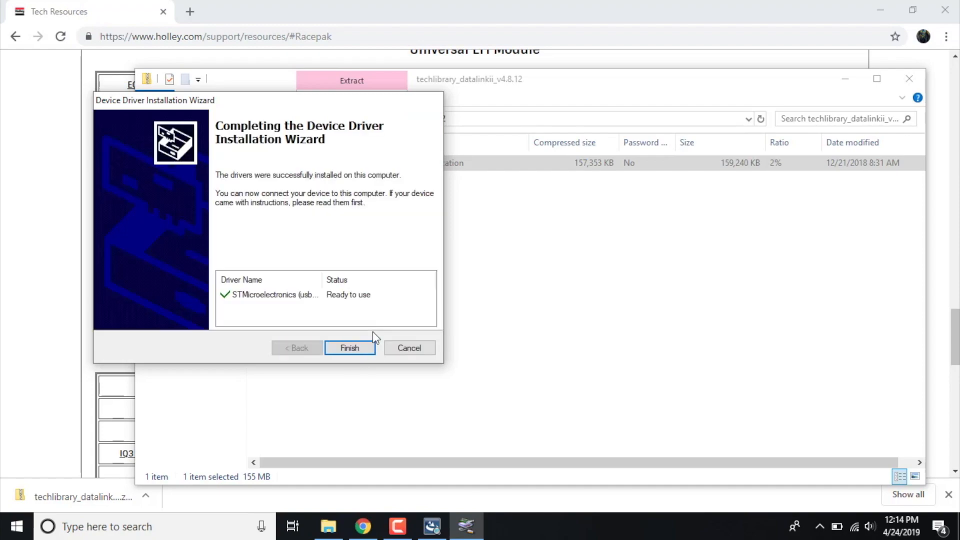
click(350, 348)
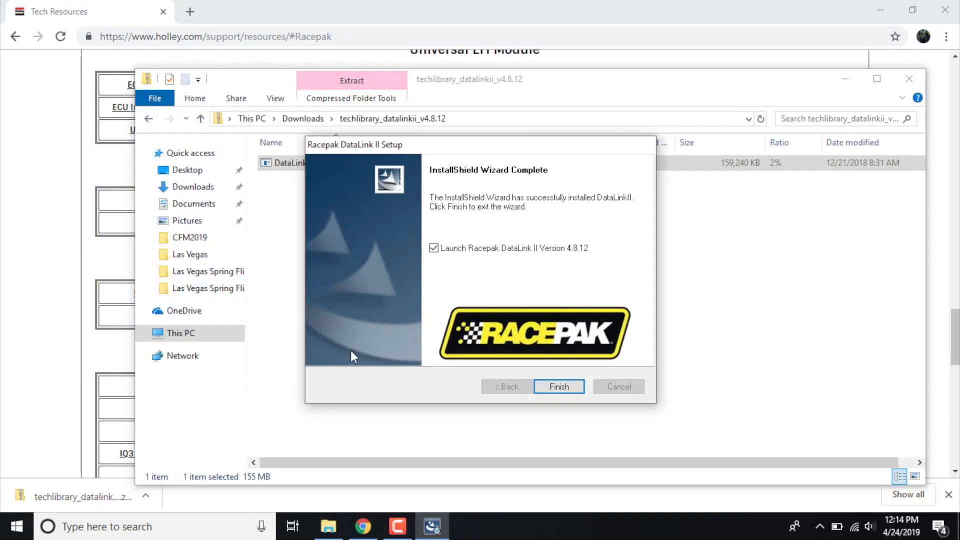
click(558, 386)
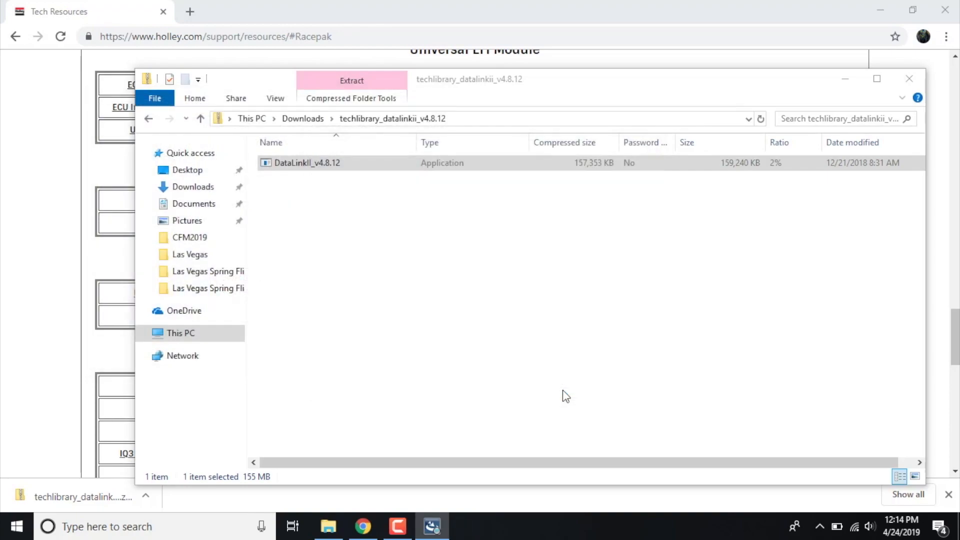